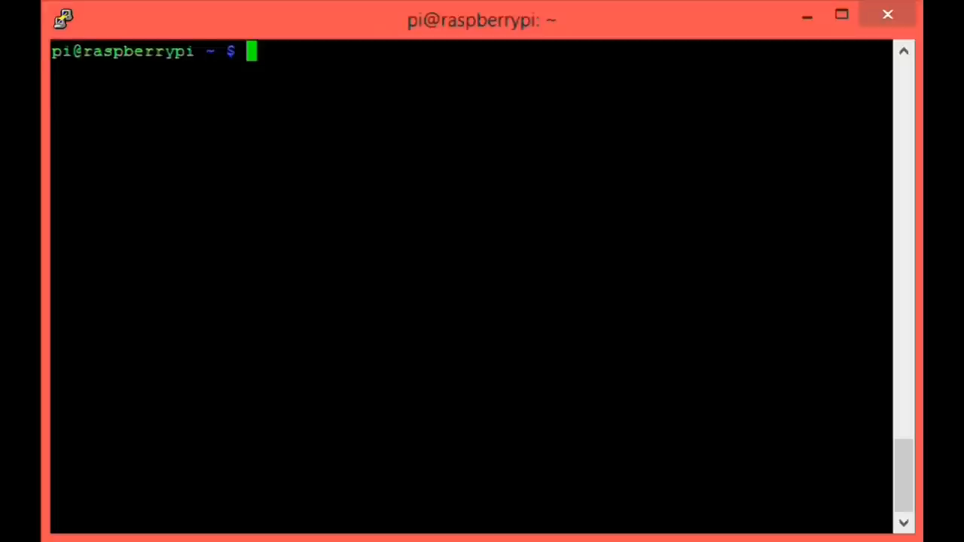
{"action": "type", "text": "git clone"}
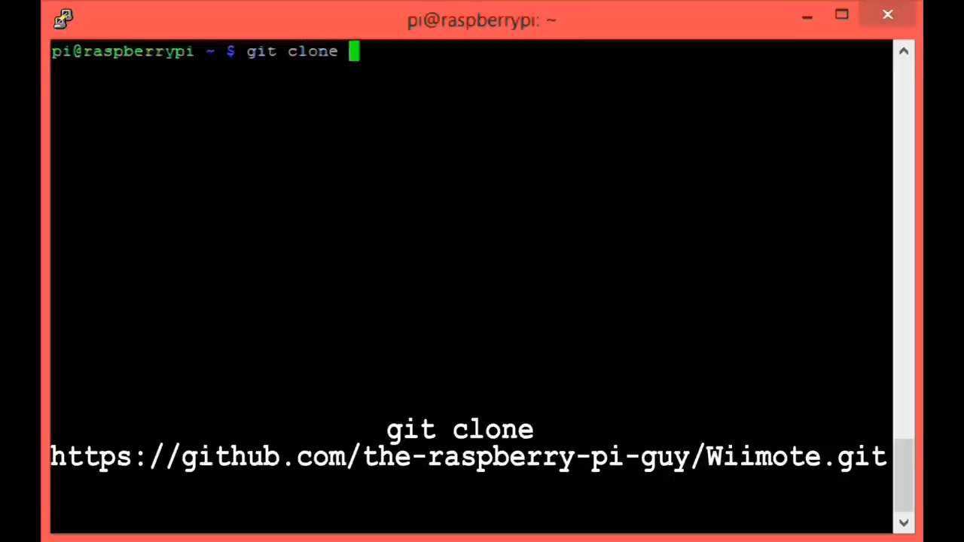
{"action": "type", "text": "https"}
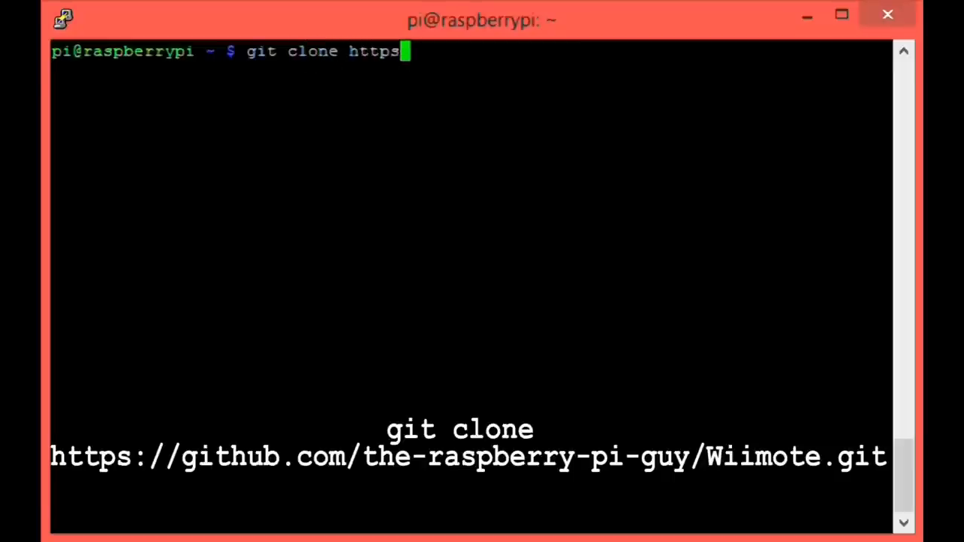
{"action": "type", "text": "://githu"}
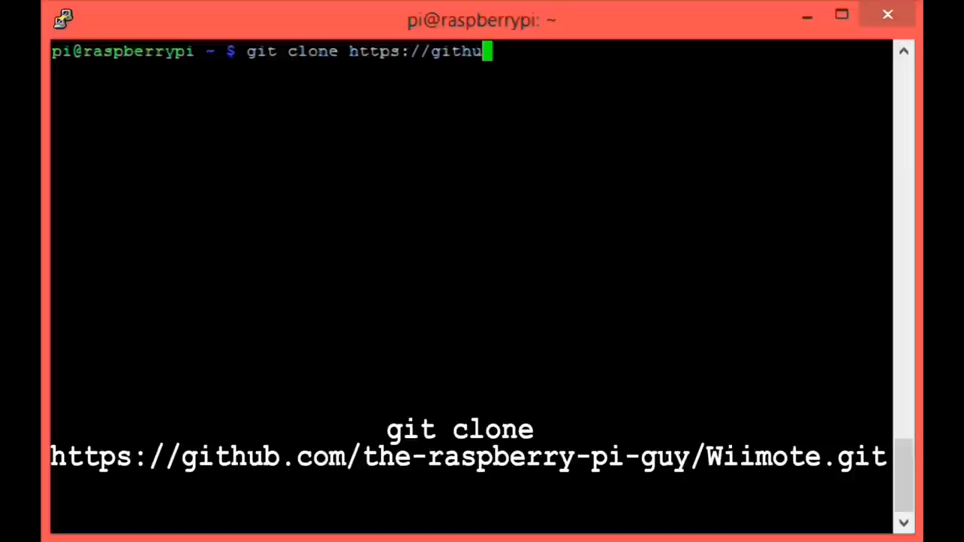
{"action": "type", "text": "b.com/"}
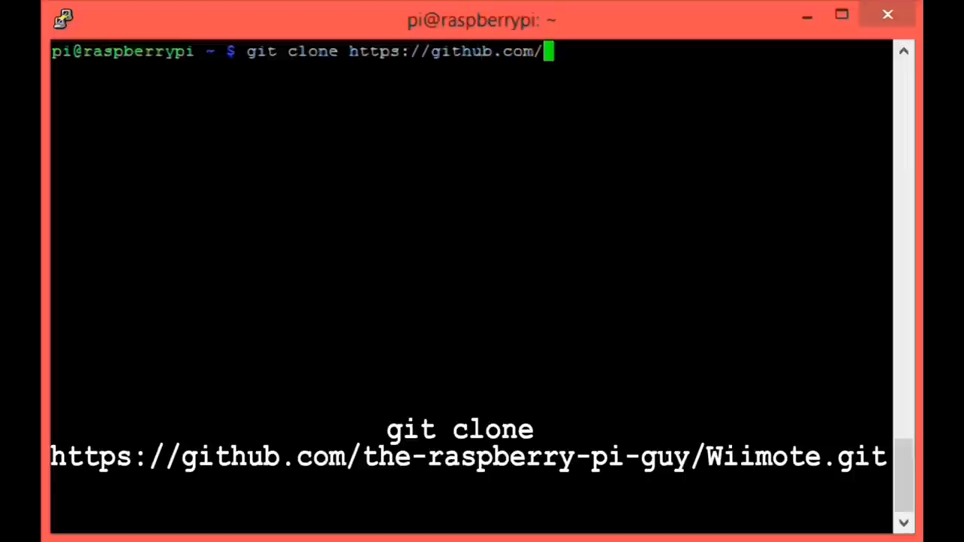
{"action": "type", "text": "the-raspbe"}
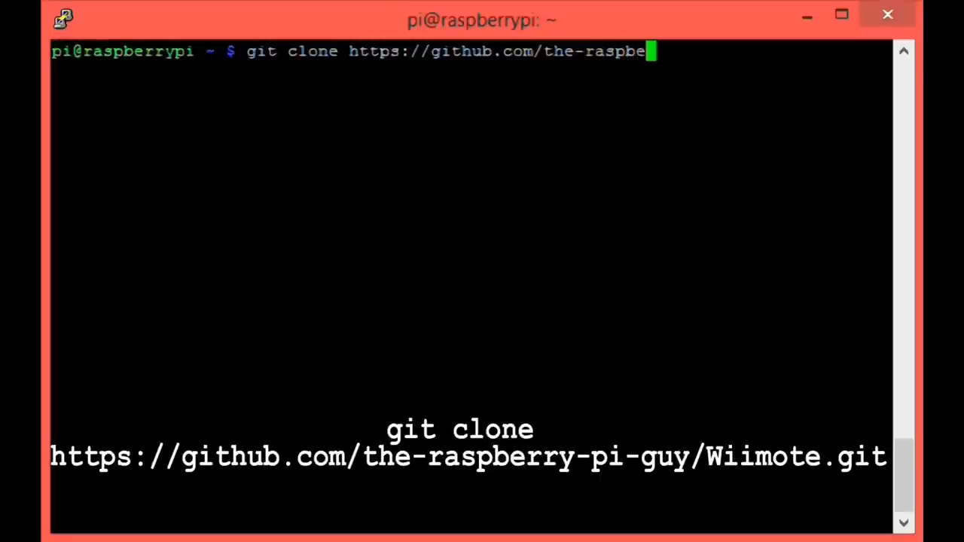
{"action": "type", "text": "rry-"}
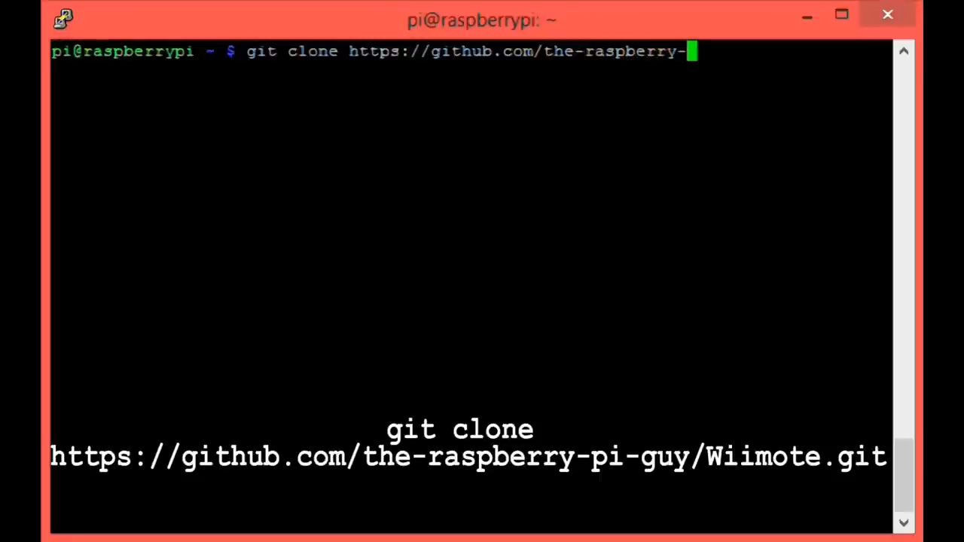
{"action": "type", "text": "pi-guy"}
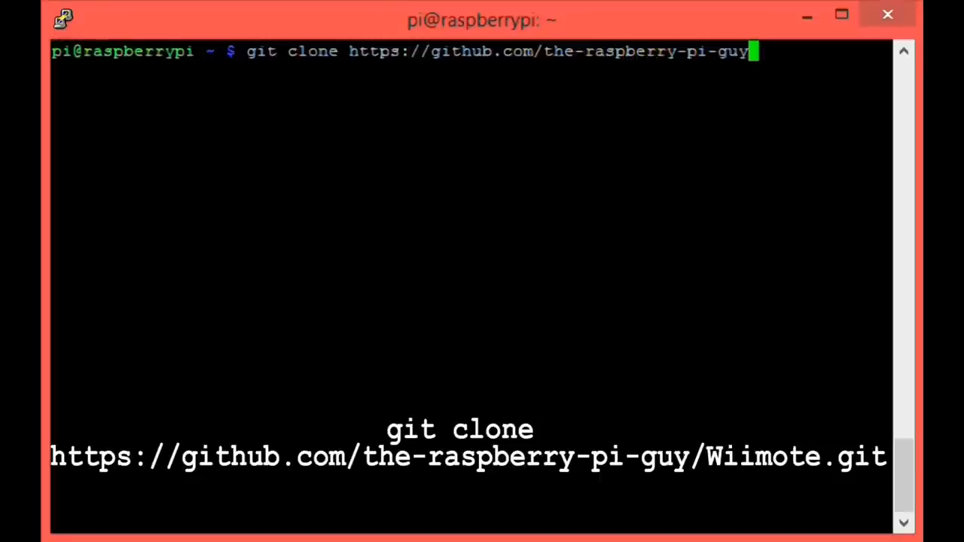
{"action": "type", "text": "/W"}
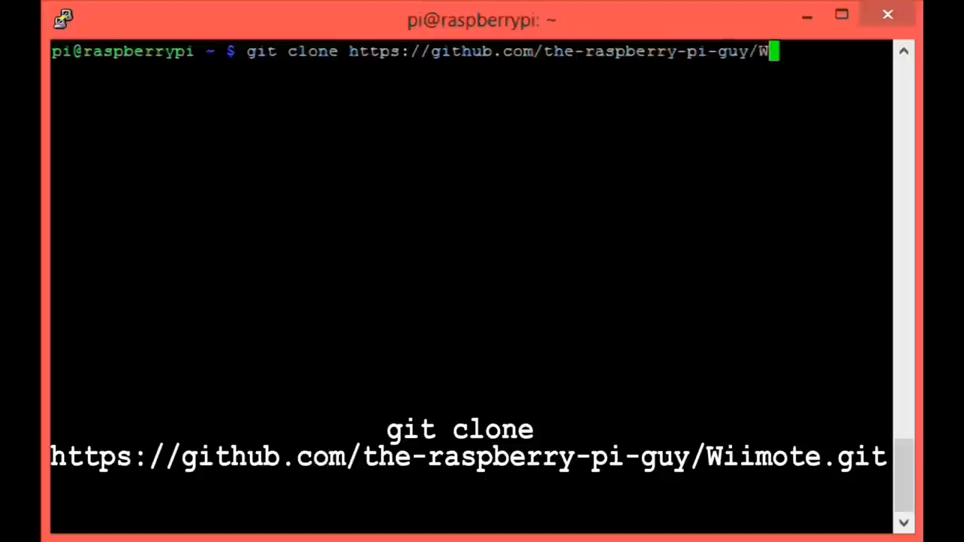
{"action": "type", "text": "iimote.git"}
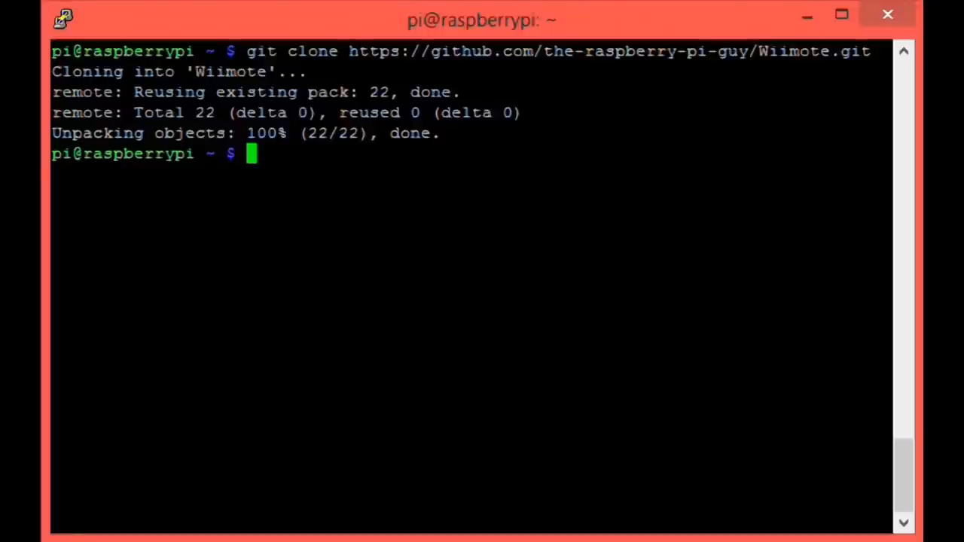
- List the home folder with ls and change into the Wiimote directory
{"action": "type", "text": "ls"}
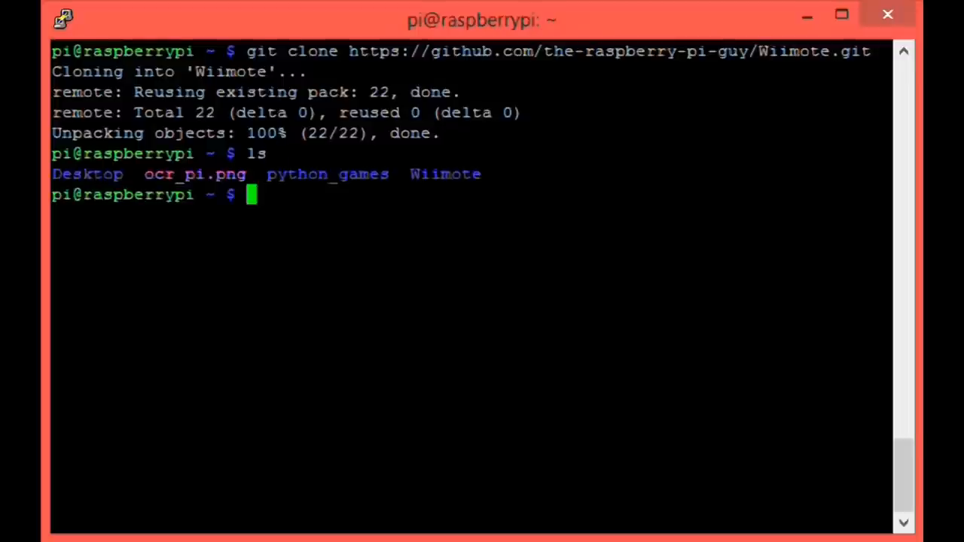
{"action": "type", "text": "cd"}
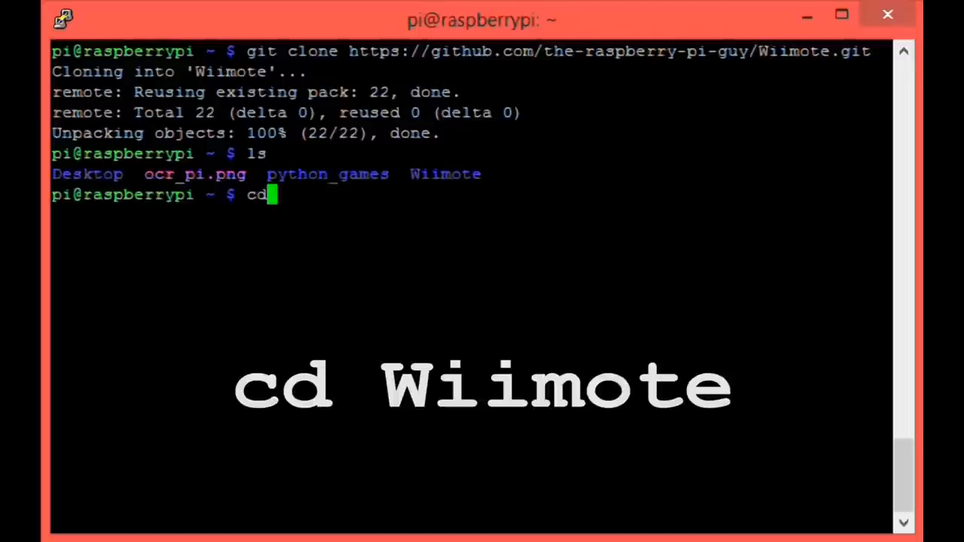
{"action": "type", "text": "Wii"}
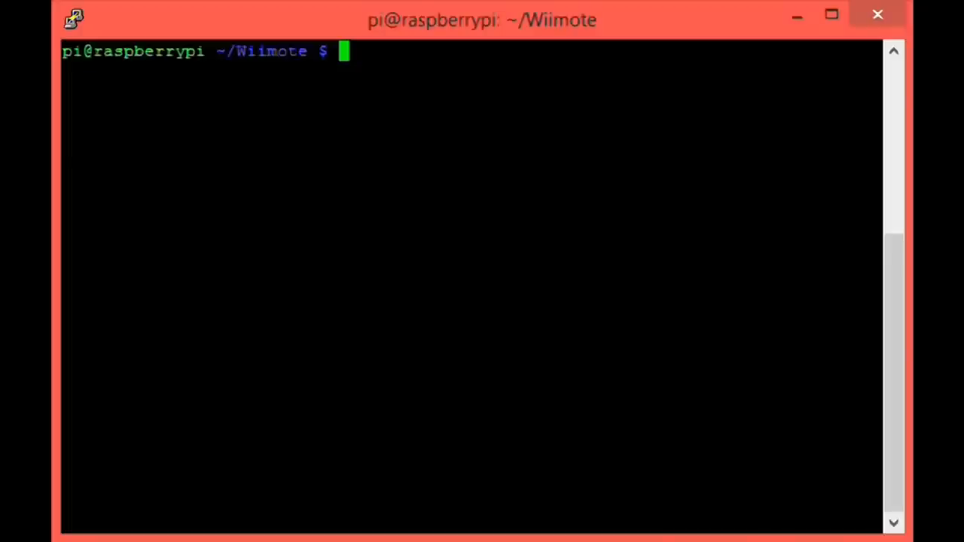
{"action": "type", "text": "l"}
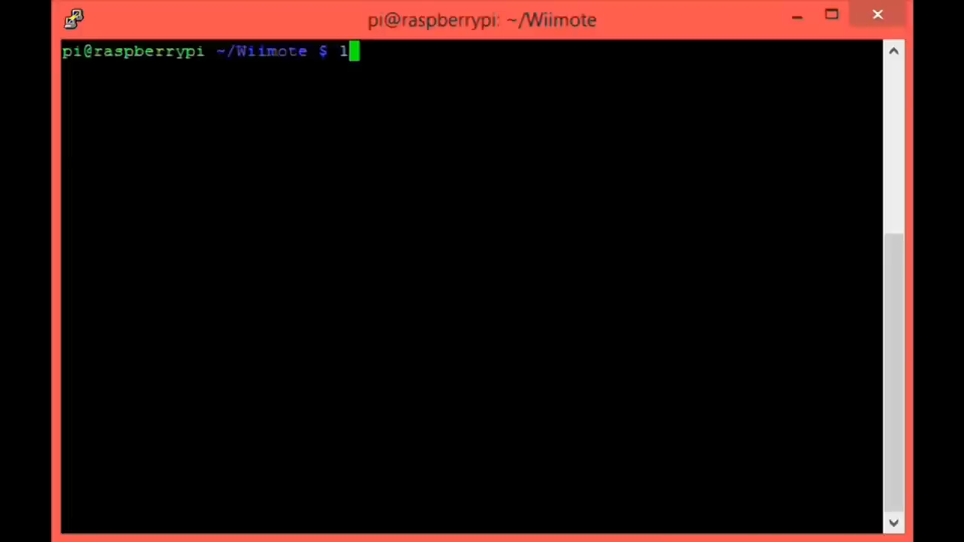
- List Example, README.md and setup.sh, then run the script with sh setup.sh
{"action": "key", "text": "Return"}
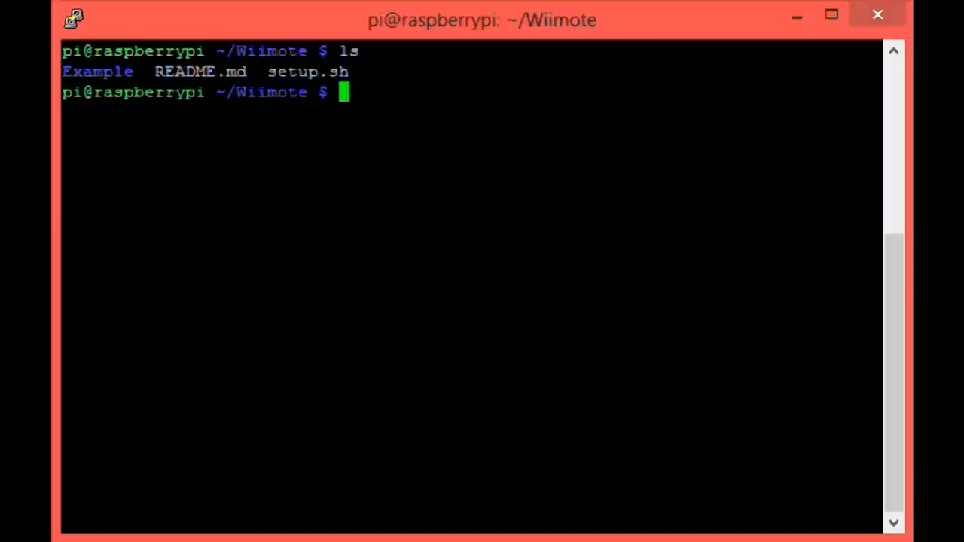
{"action": "type", "text": "sh"}
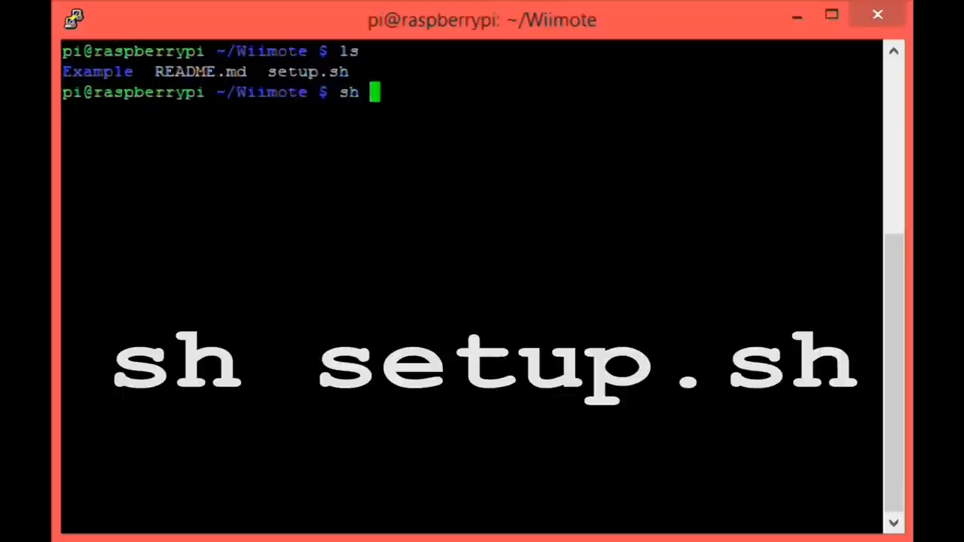
{"action": "type", "text": "setup.sh"}
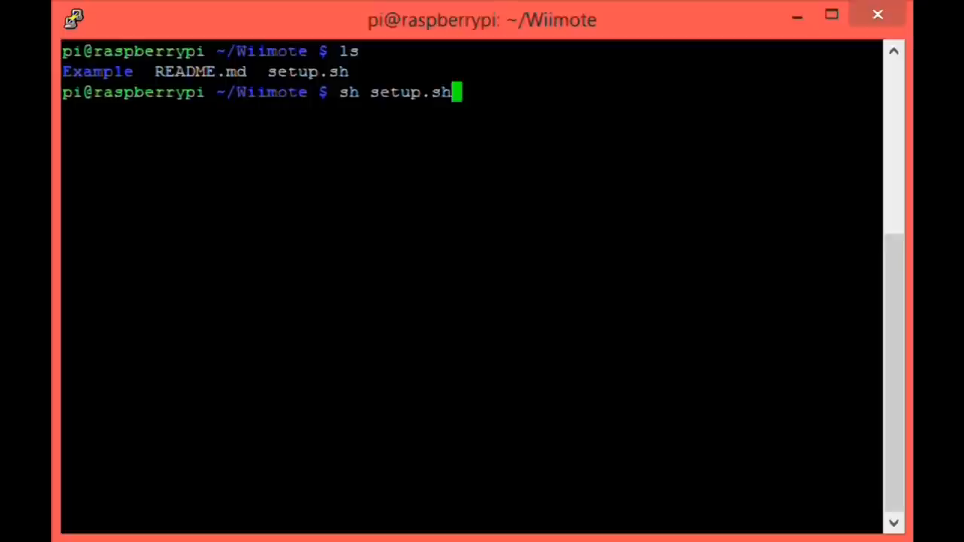
{"action": "key", "text": "Return"}
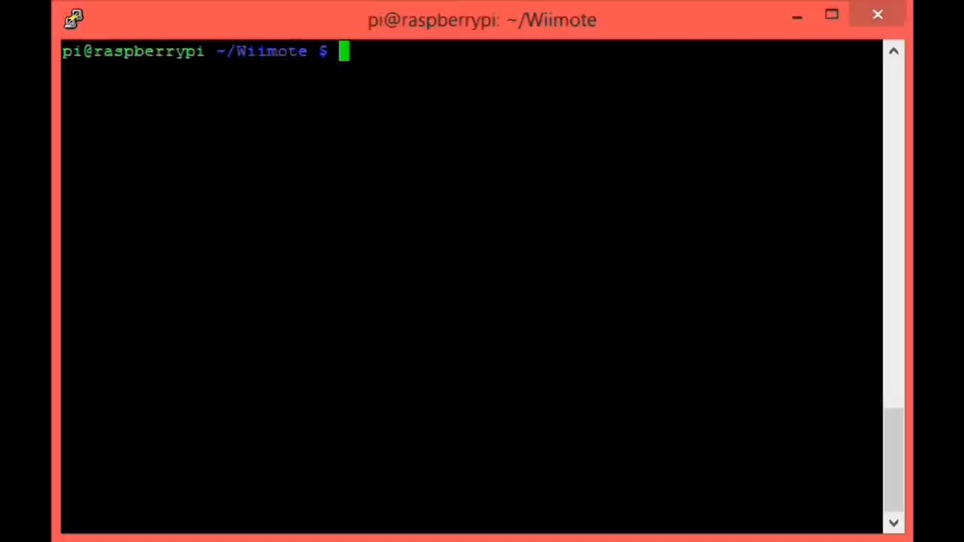
- Check that sudo service bluetooth status reports running, then cd into Example/
{"action": "type", "text": "sudo service bluetooth status"}
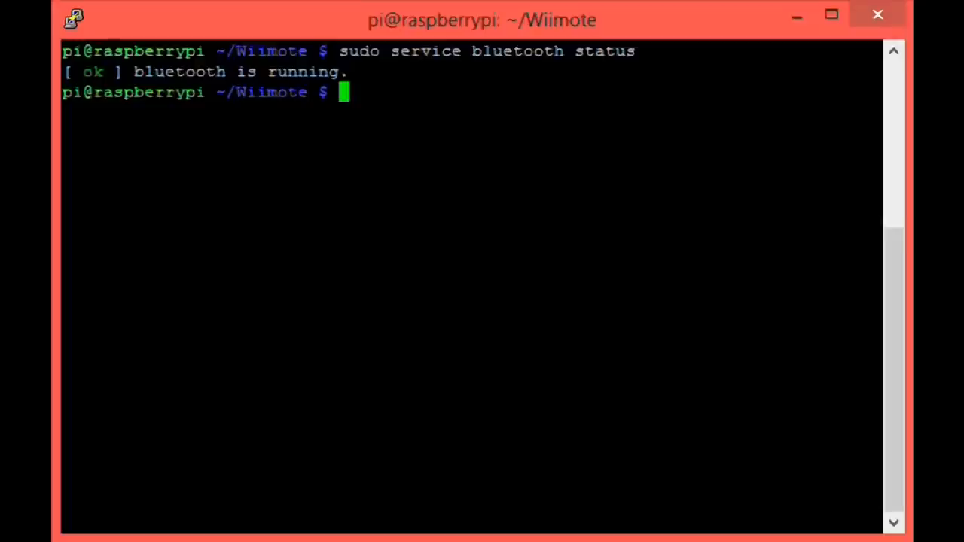
{"action": "type", "text": "cd Example/"}
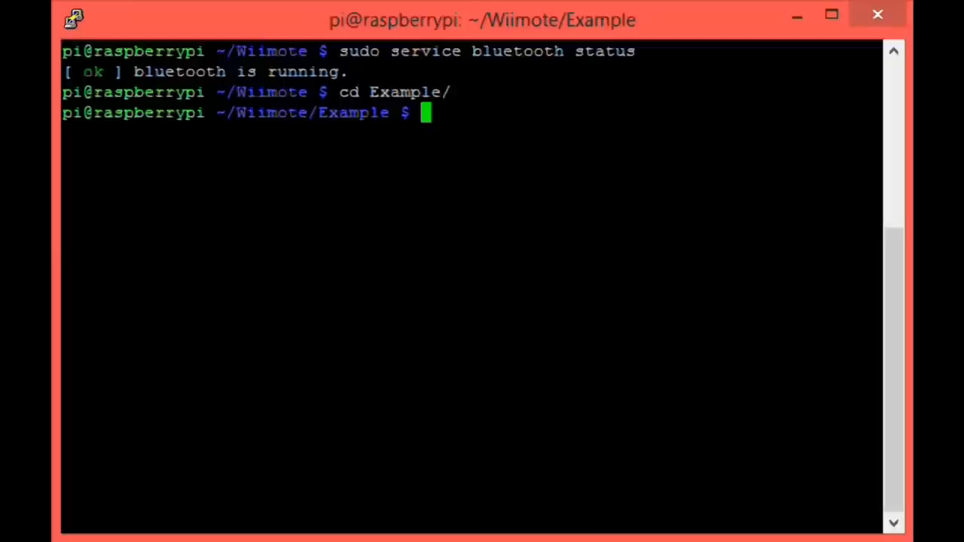
- List the Example folder to find wiimote.py and start typing 'python w'
{"action": "type", "text": "ls"}
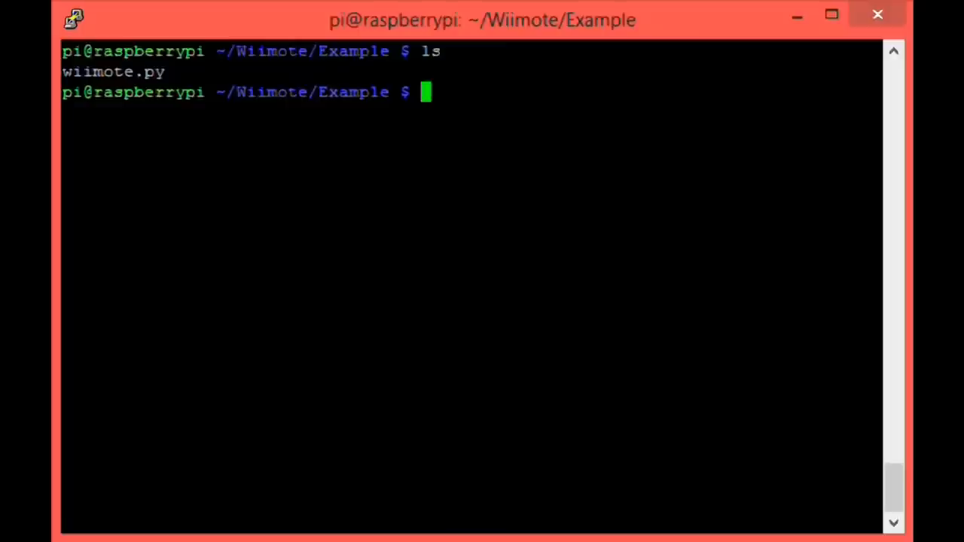
{"action": "type", "text": "python w"}
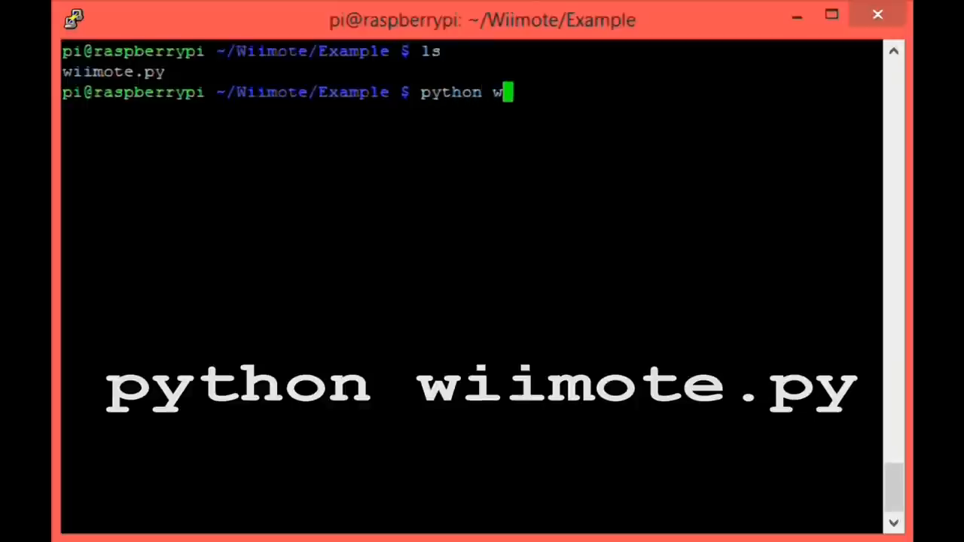
- Launch 'python wiimote.py' so it waits for buttons 1 + 2
{"action": "type", "text": "iimote.py"}
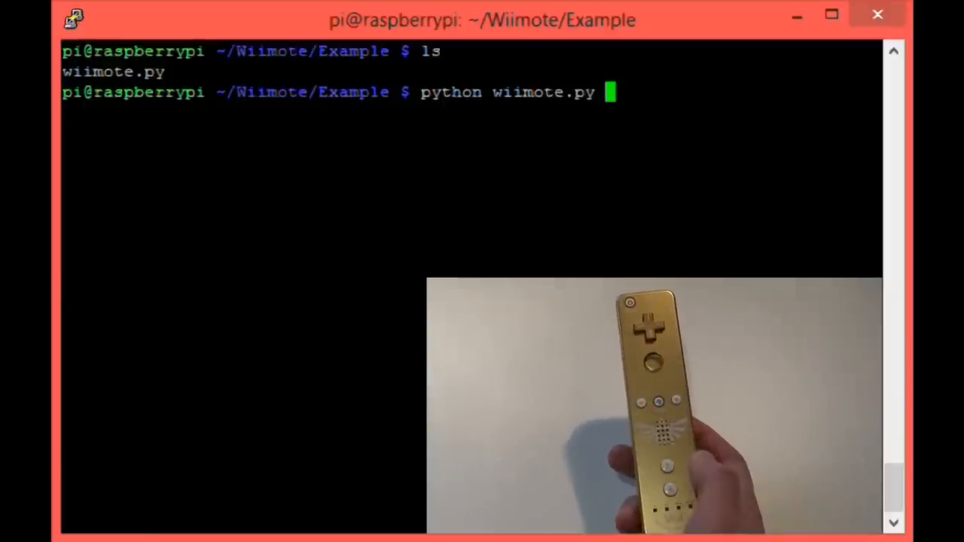
{"action": "key", "text": "Return"}
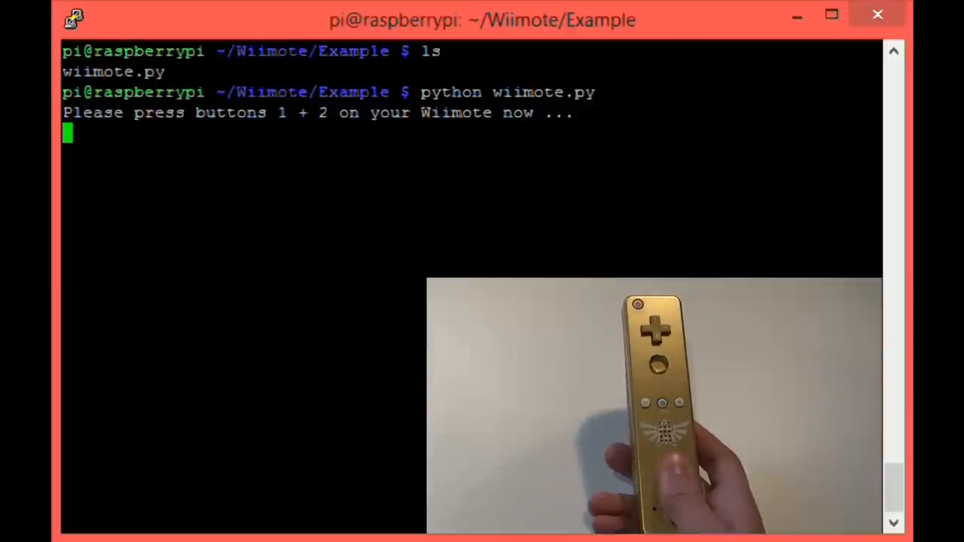